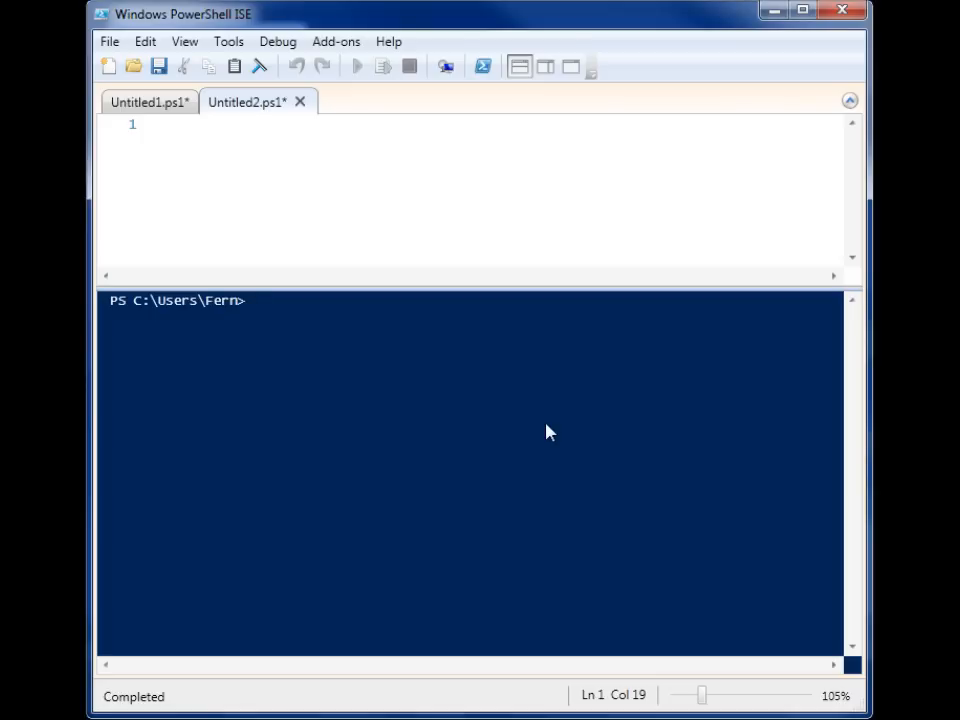
mouse_move(475, 238)
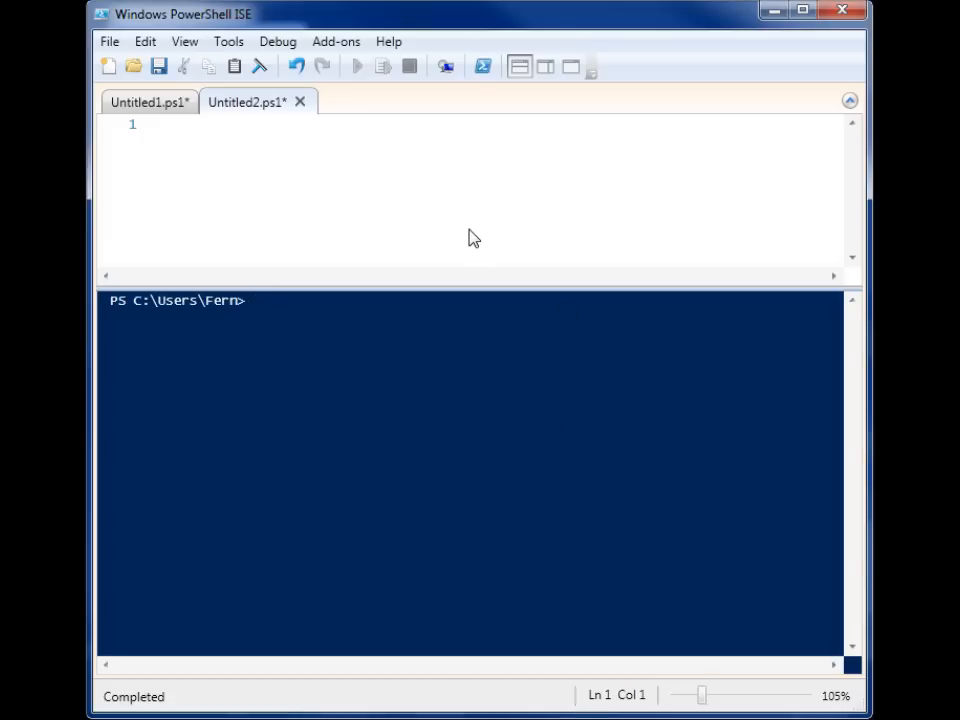
- Type Get-Process and run it to list the running processes
text(get)
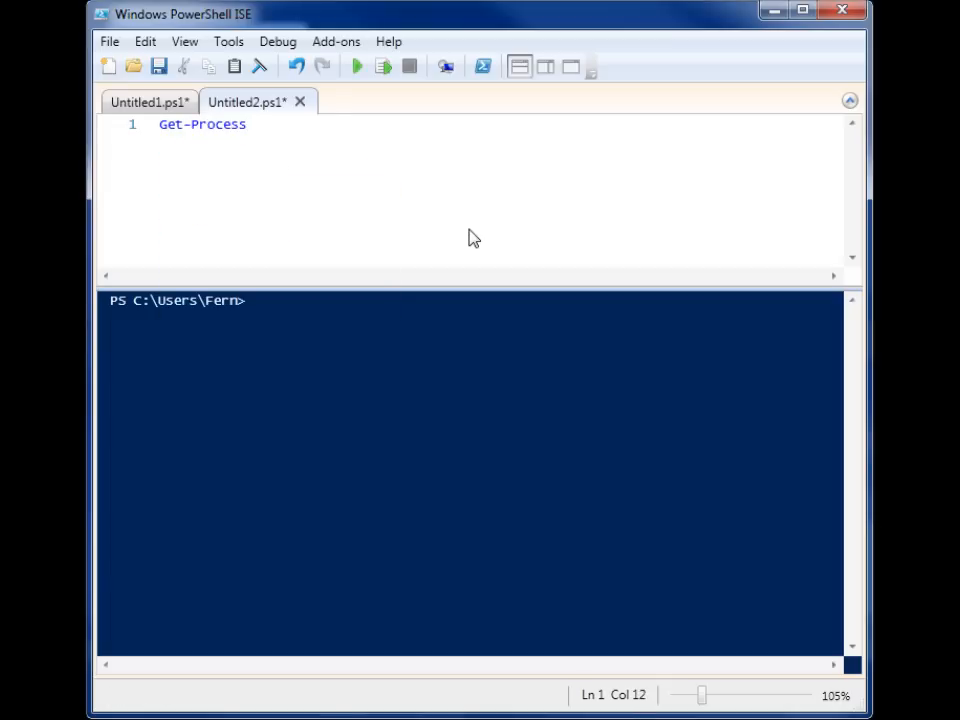
click(356, 66)
text( |)
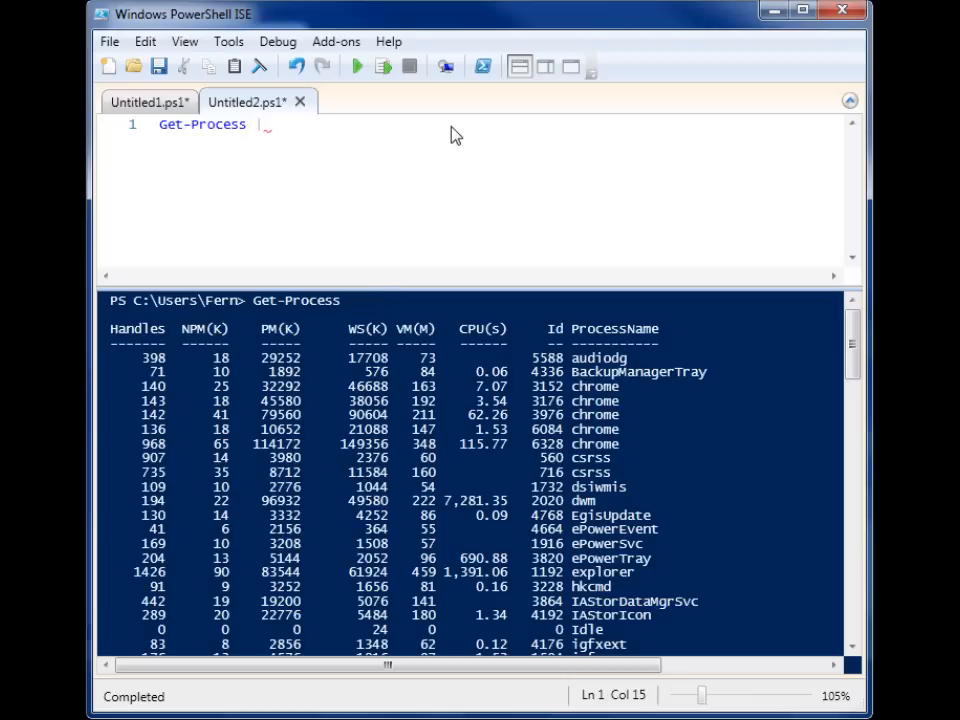
- Pipe Get-Process into ConvertTo-Csv and scroll through the resulting CSV output
text(convertTo-Csv)
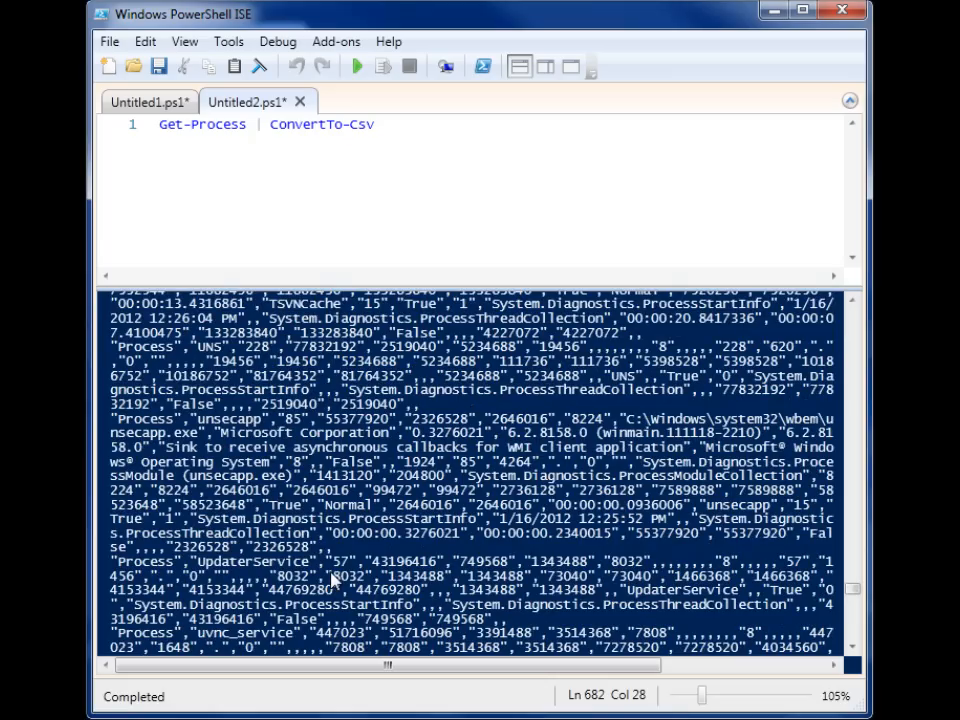
scroll(down, 3)
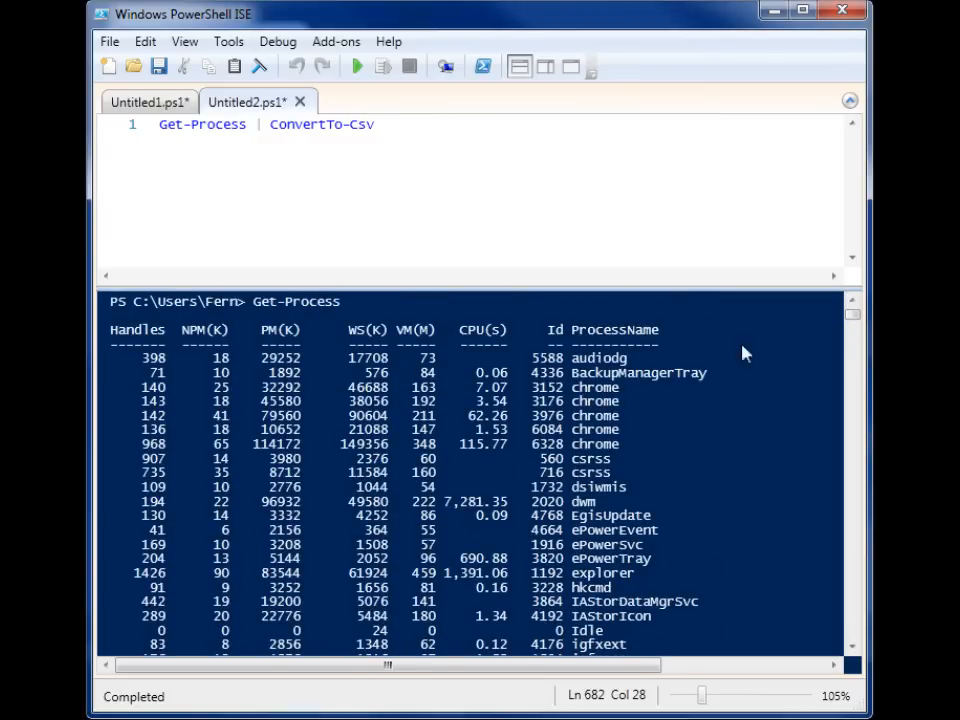
scroll(down, 3)
text(Select-Object )
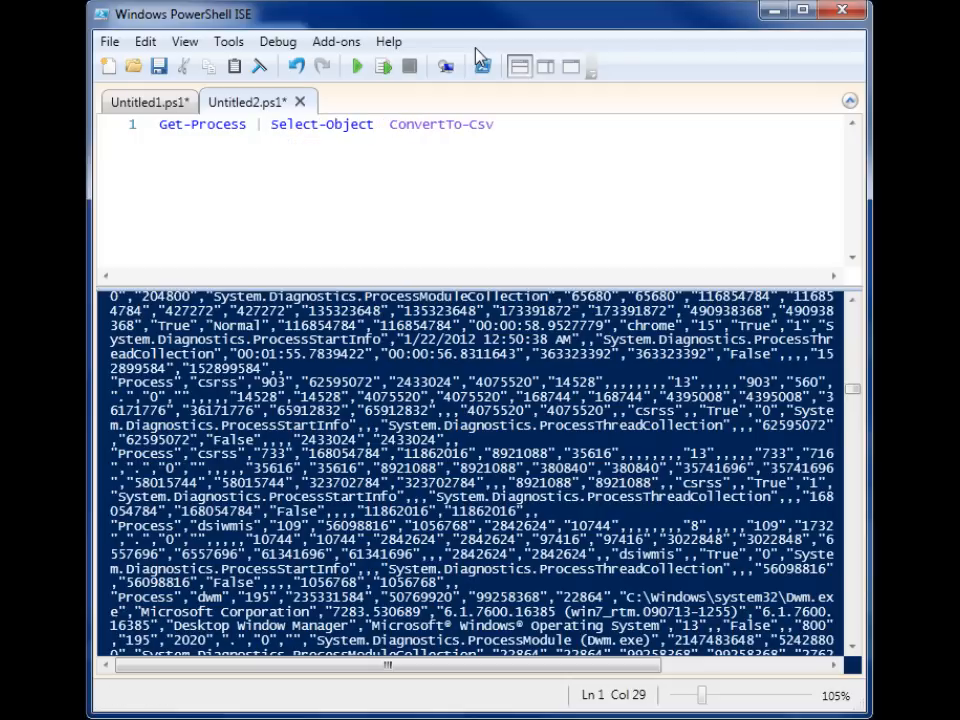
- List Name, CPU, Description and Product as the Select-Object properties
text(Name)
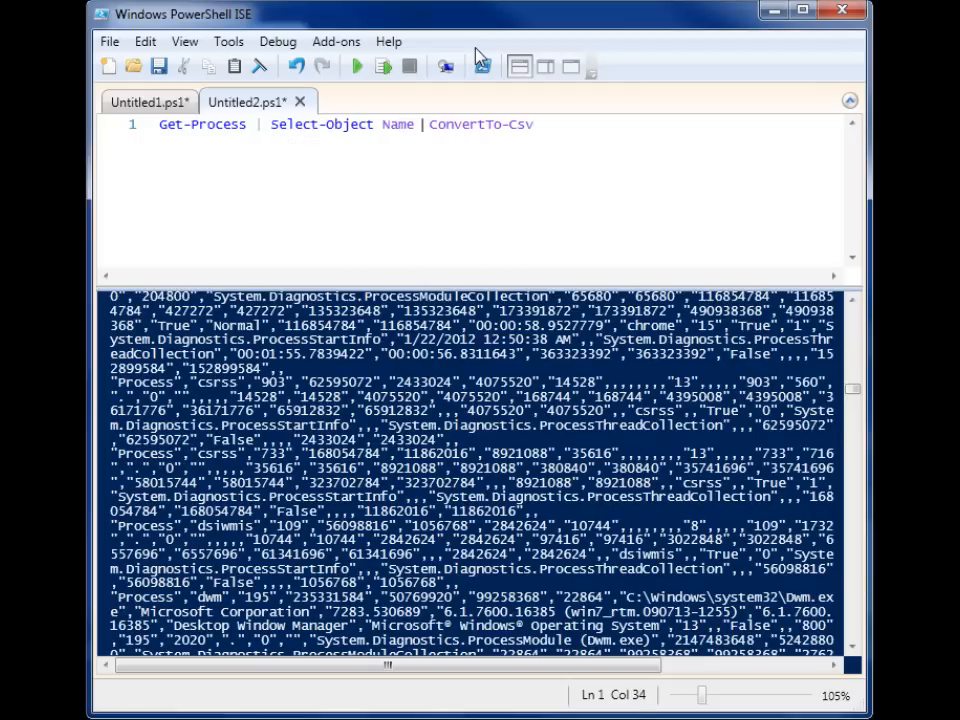
text(, C)
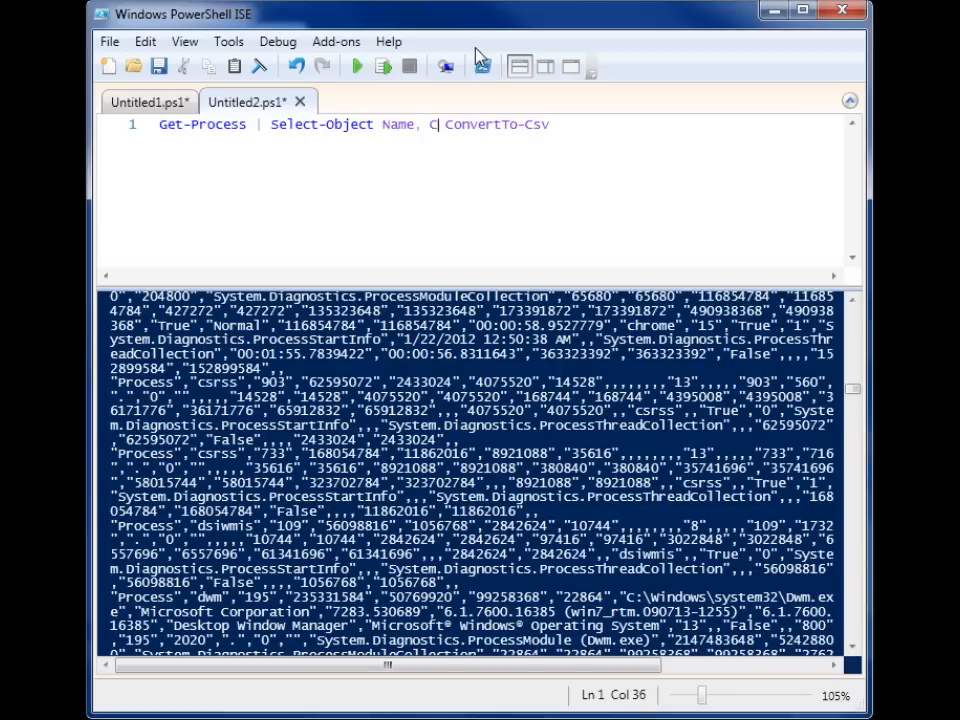
text(PU,)
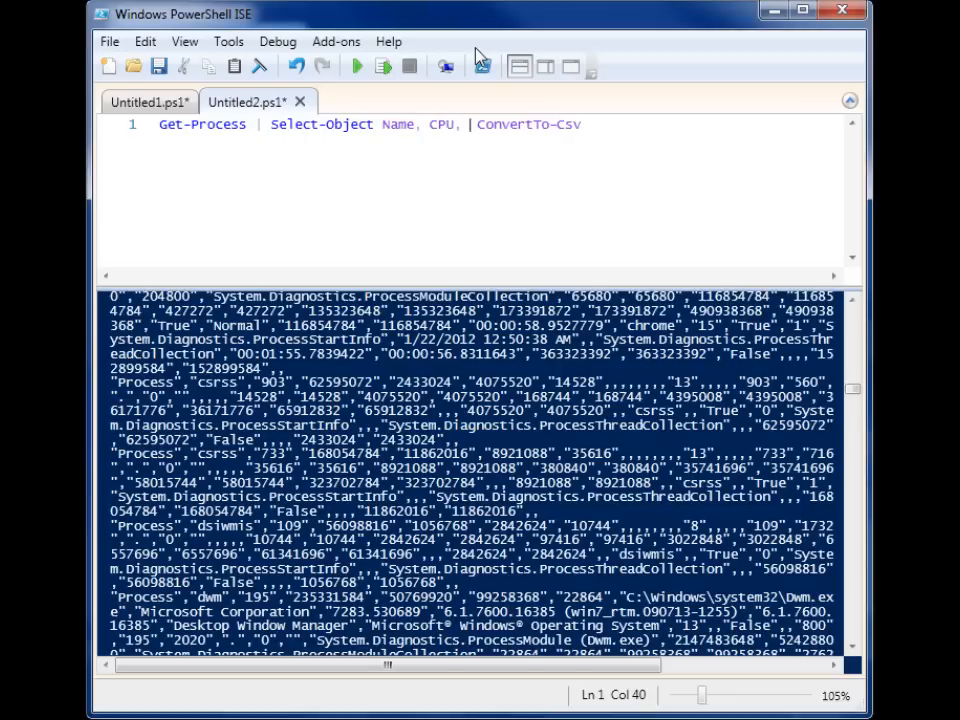
text(Descriptions)
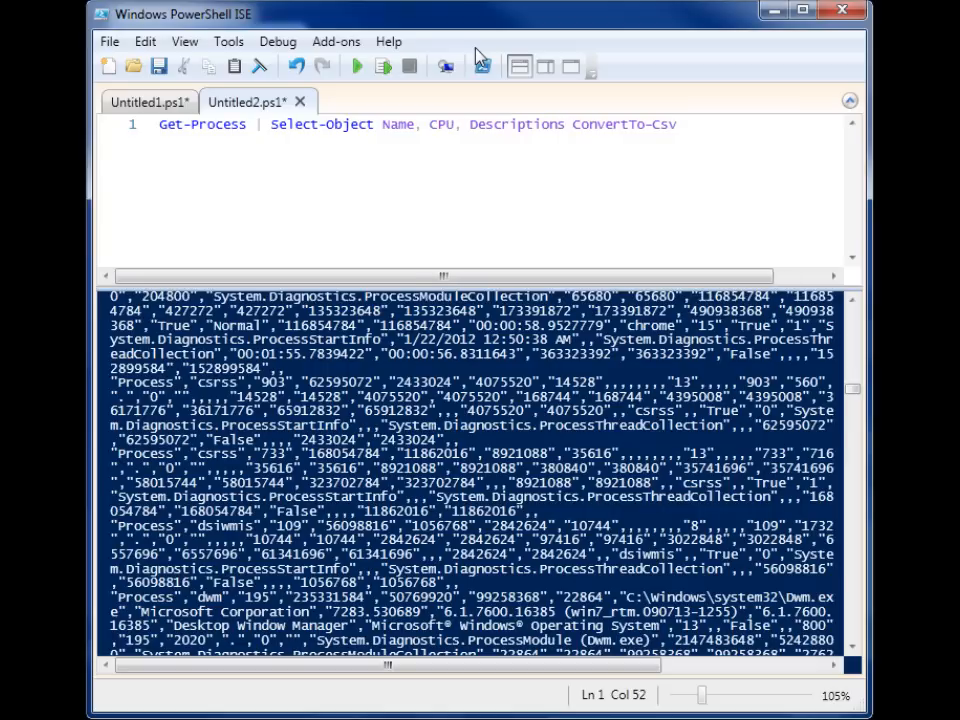
text(, Product)
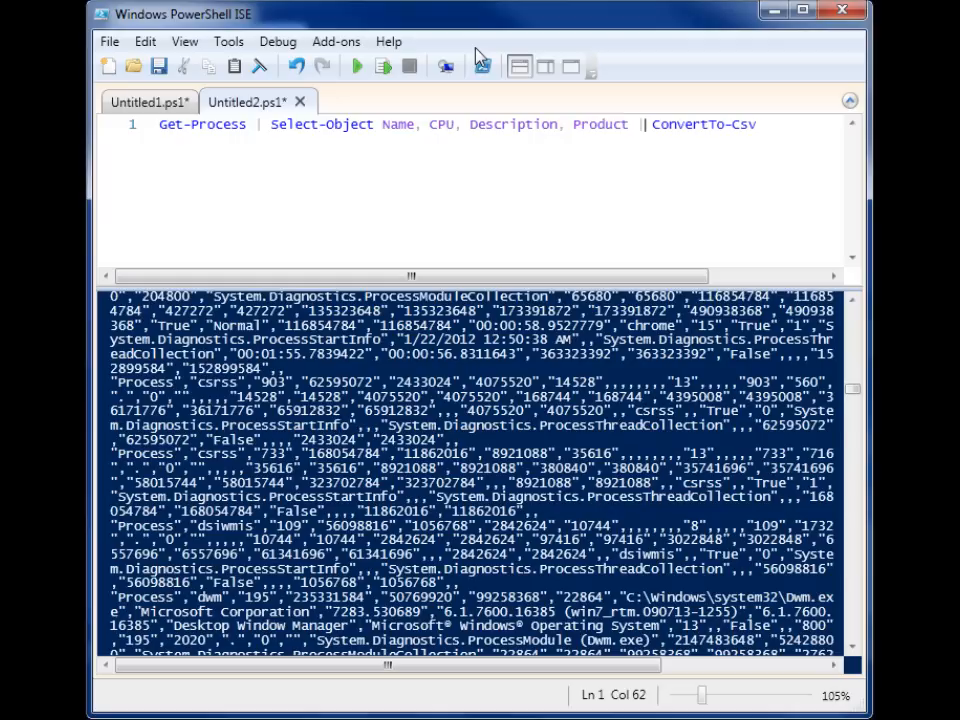
mouse_move(655, 137)
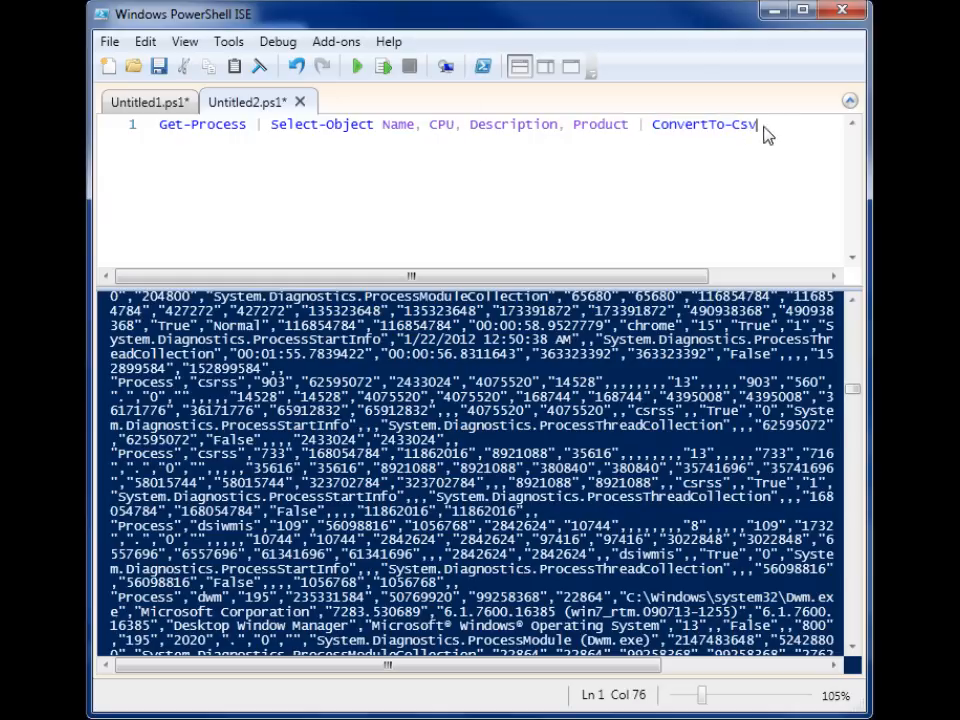
mouse_move(436, 225)
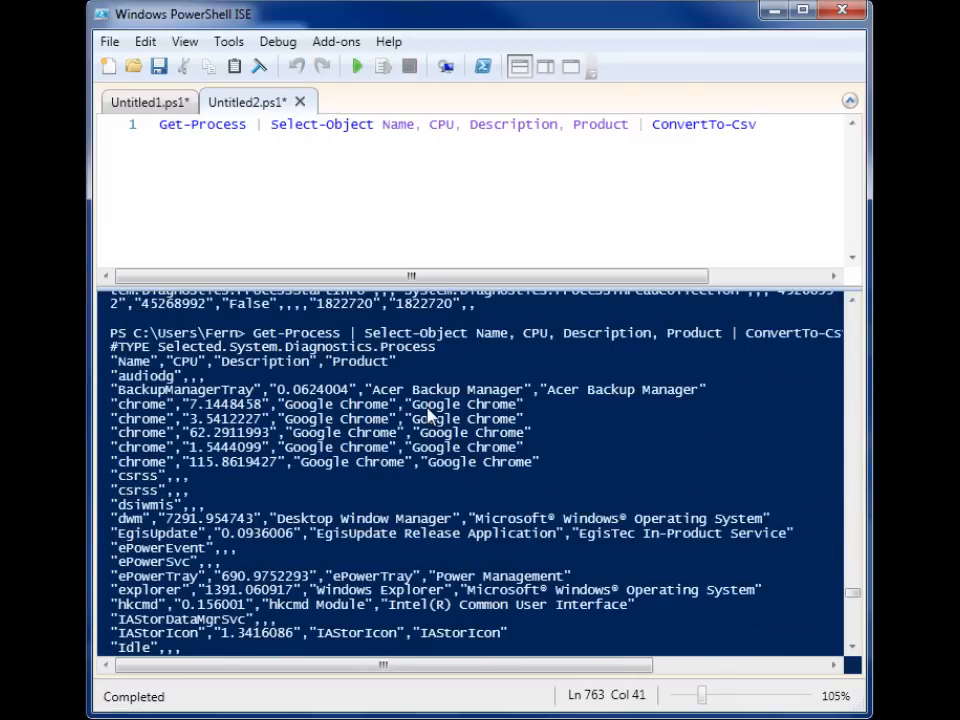
- Scroll through the four-column CSV output in the console
scroll(down, 3)
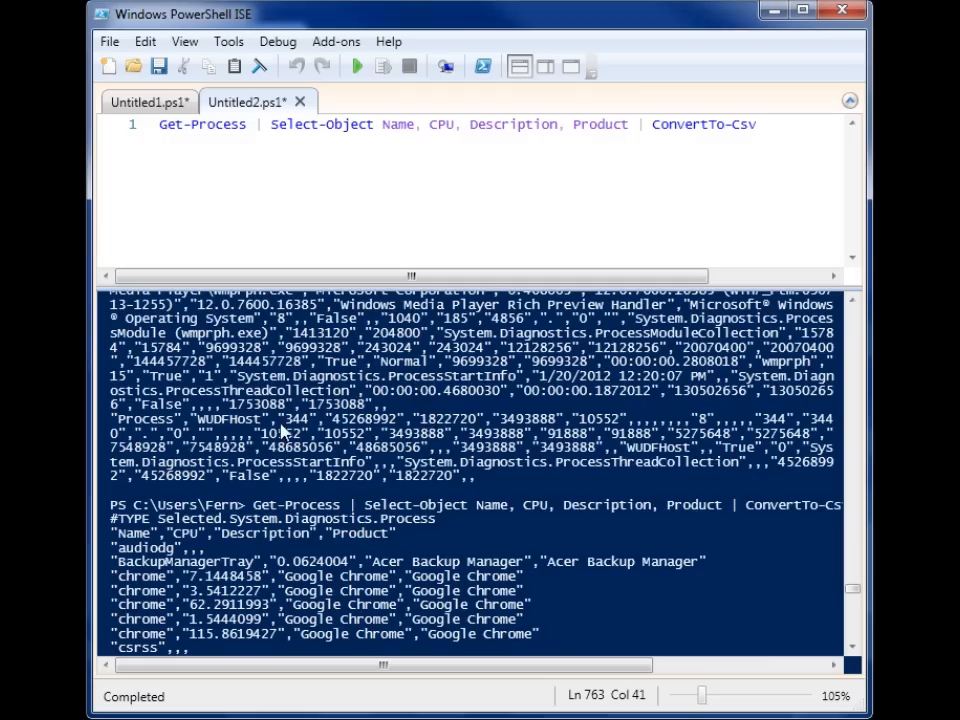
scroll(down, 3)
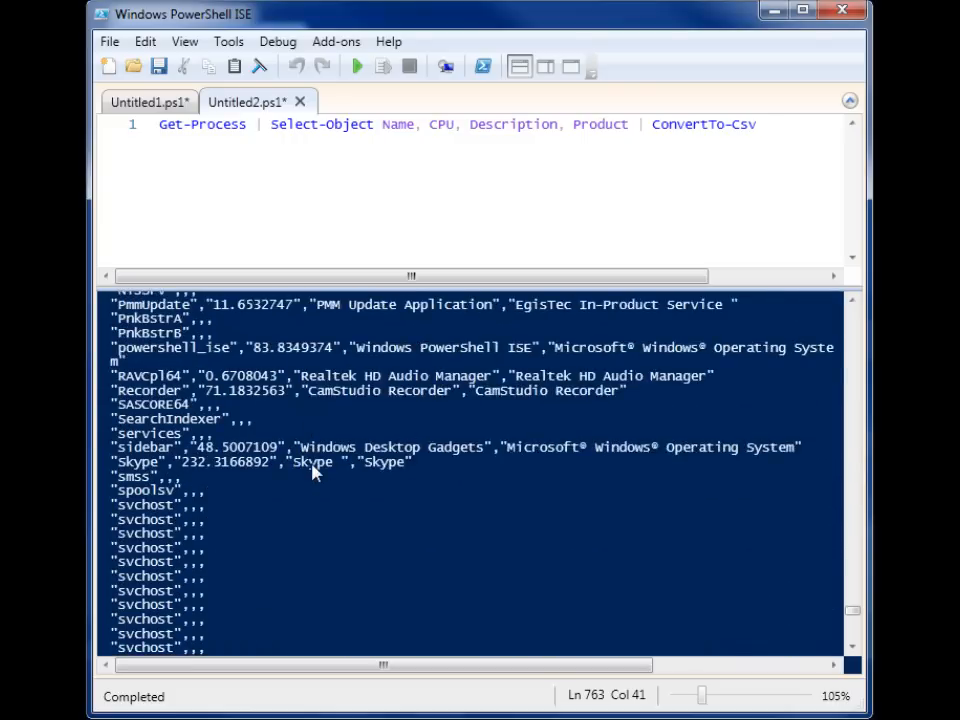
scroll(down, 3)
text( |)
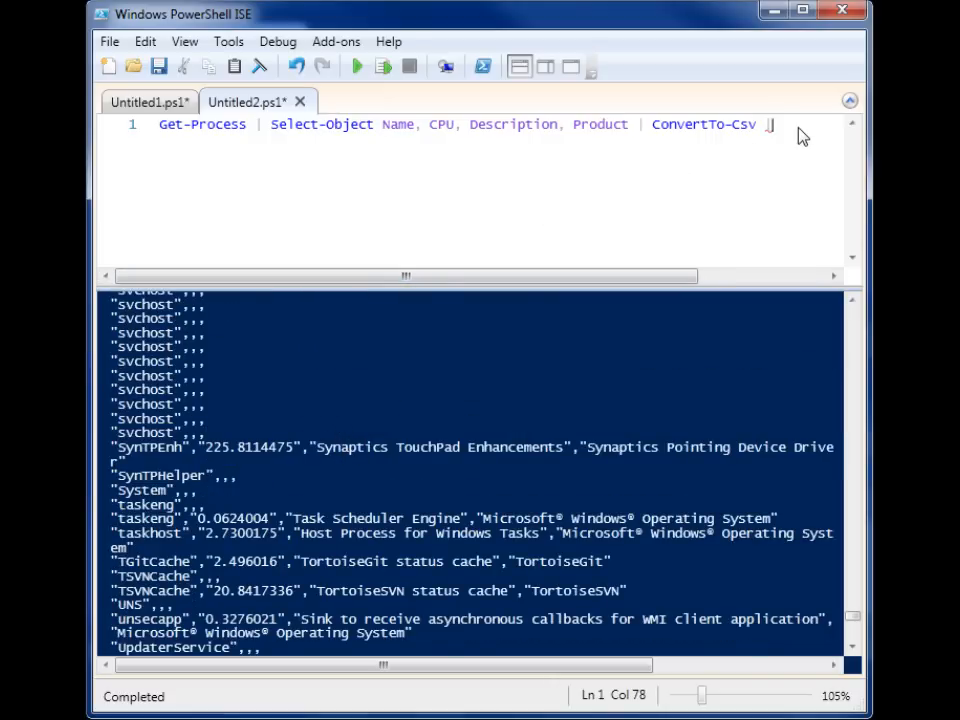
- Pipe the CSV into Out-File and begin the path under C:\users
text(out0)
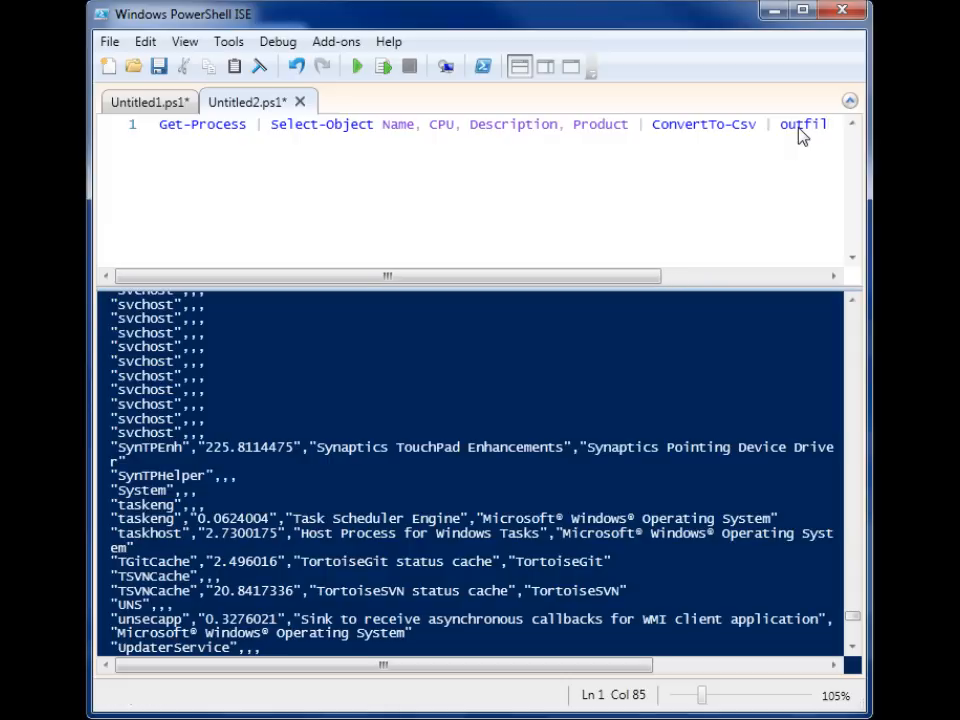
key(BackSpace)
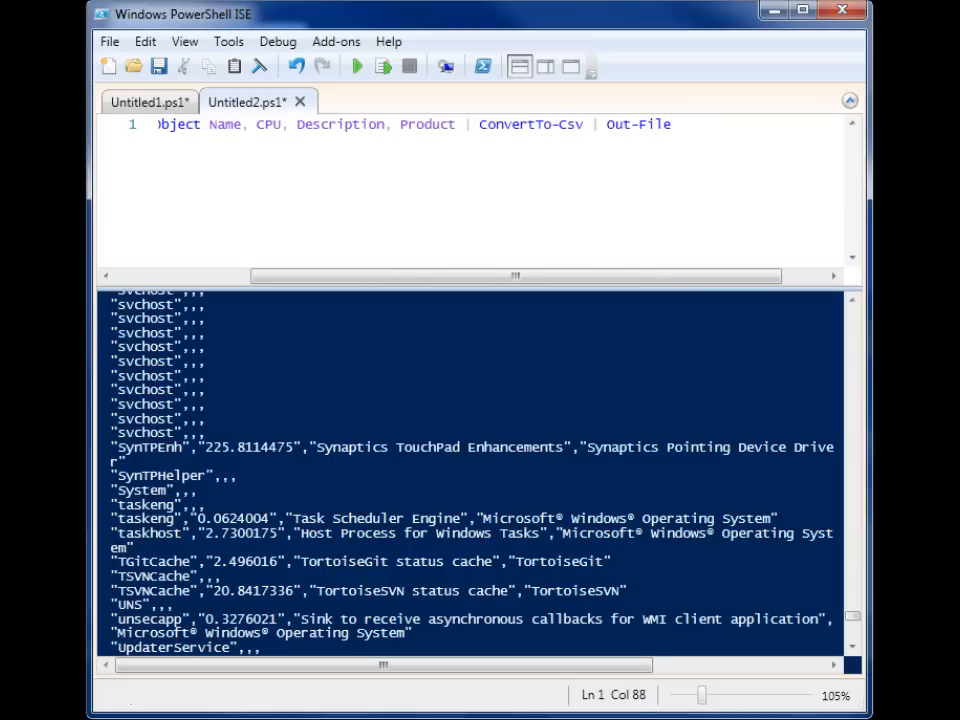
text(C:\u)
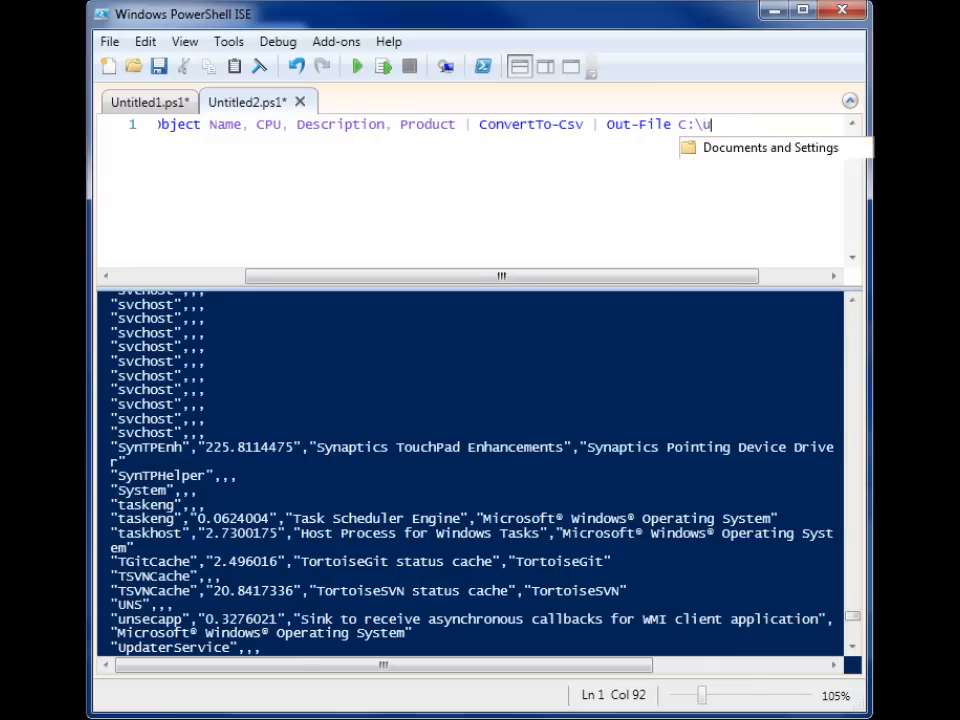
text(sers\)
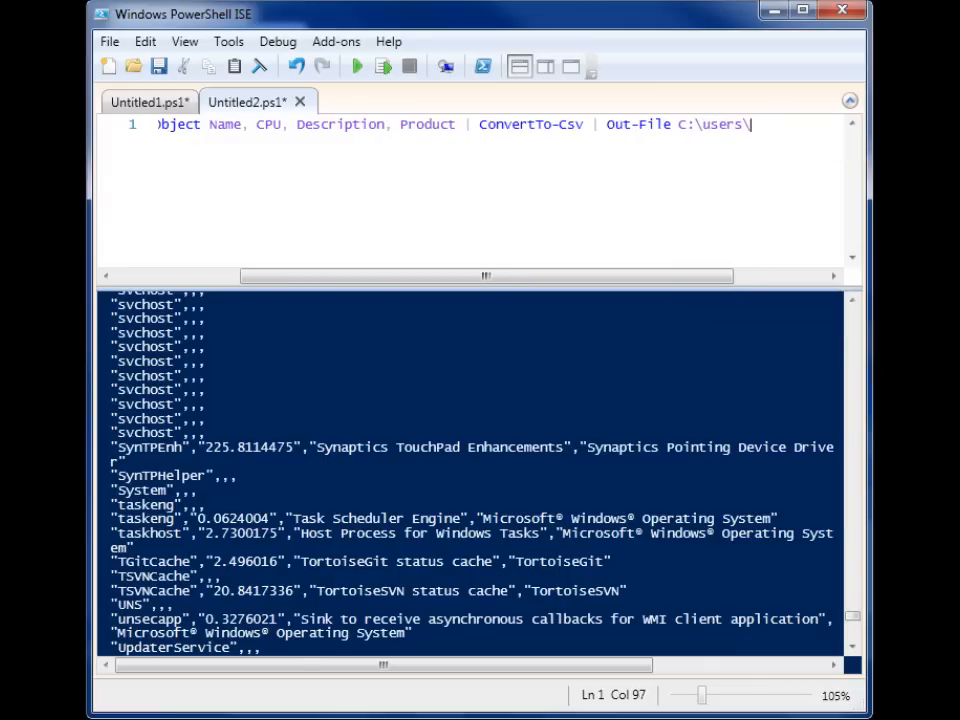
text(fer\)
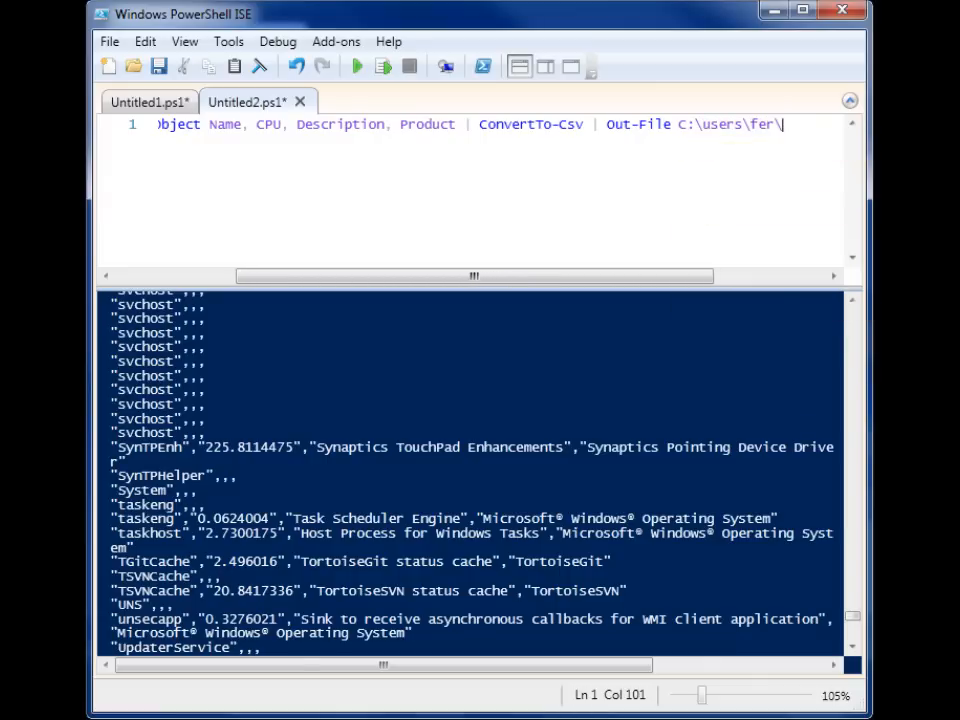
key(Backspace)
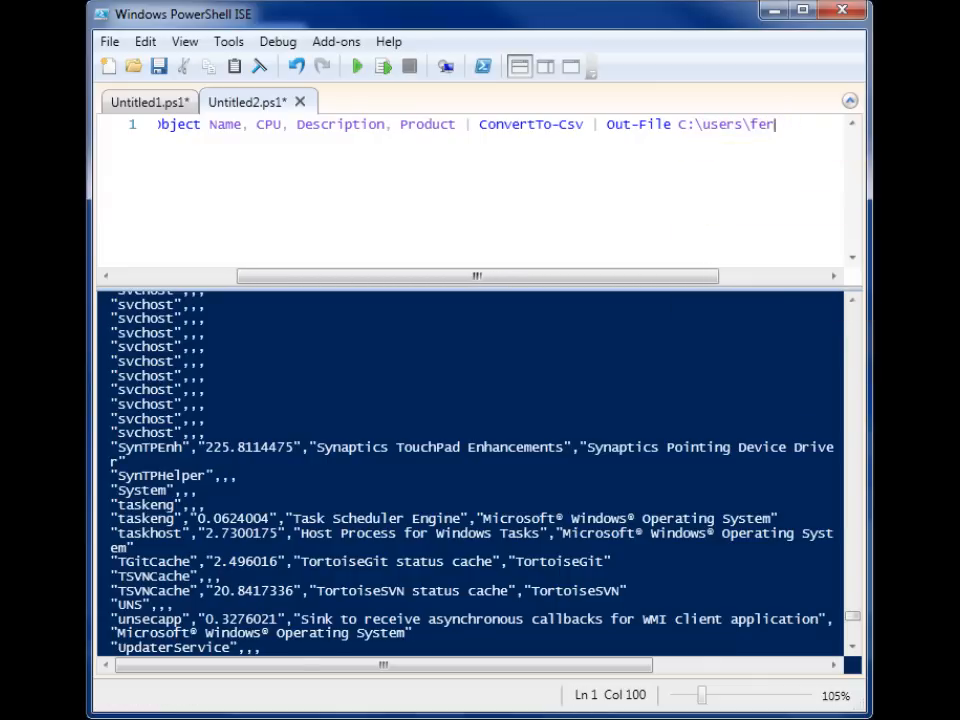
text(nd)
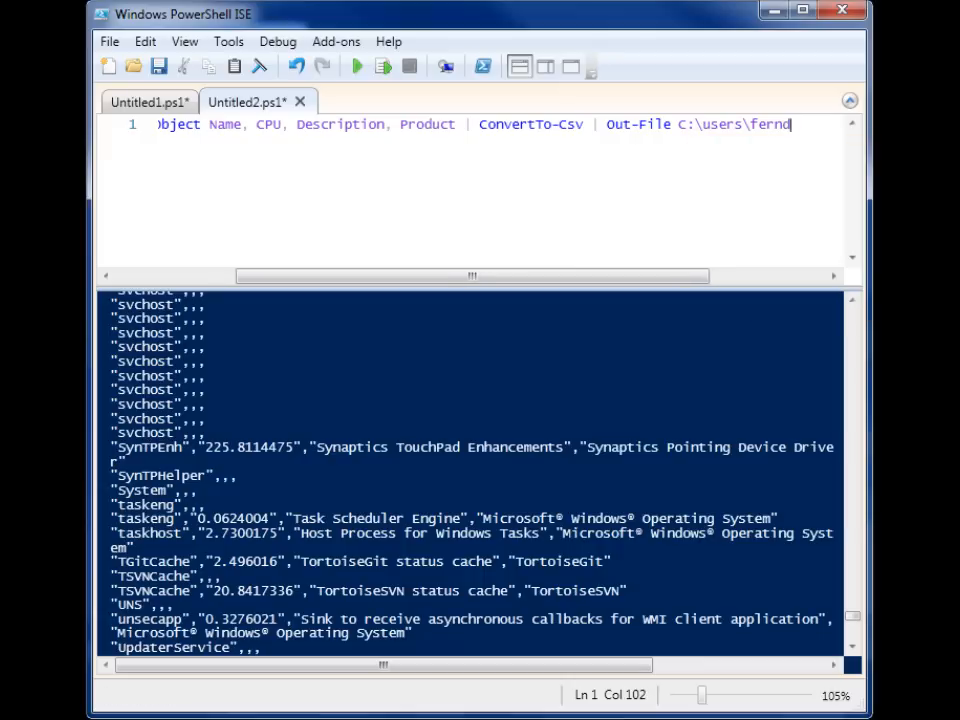
- Finish the path to Desktop\test.csv and run the export
text(\de)
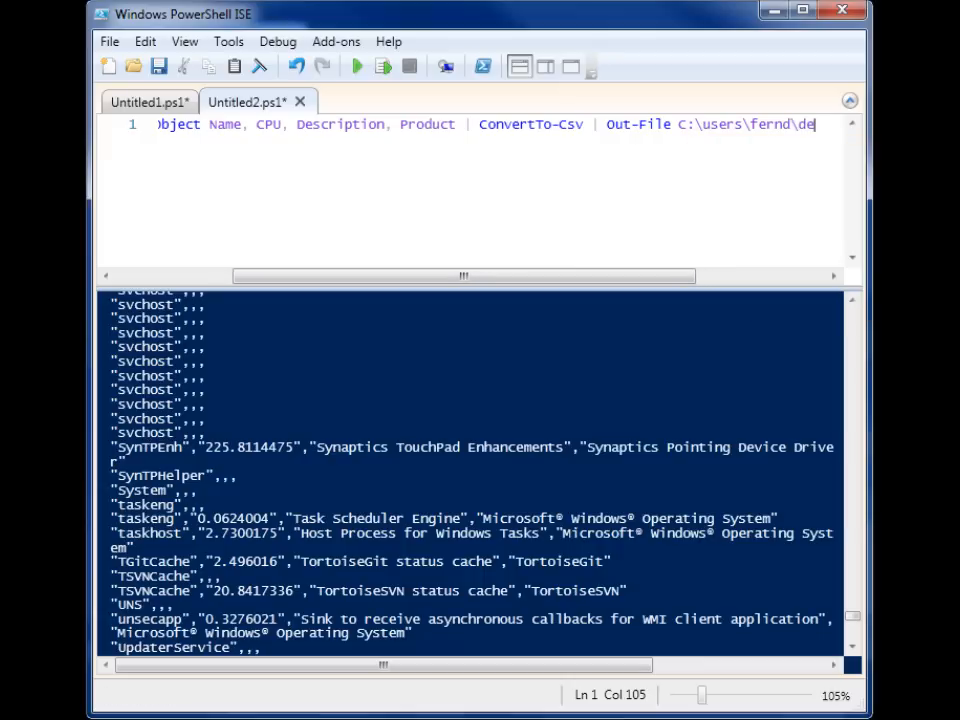
text(.gimp-2)
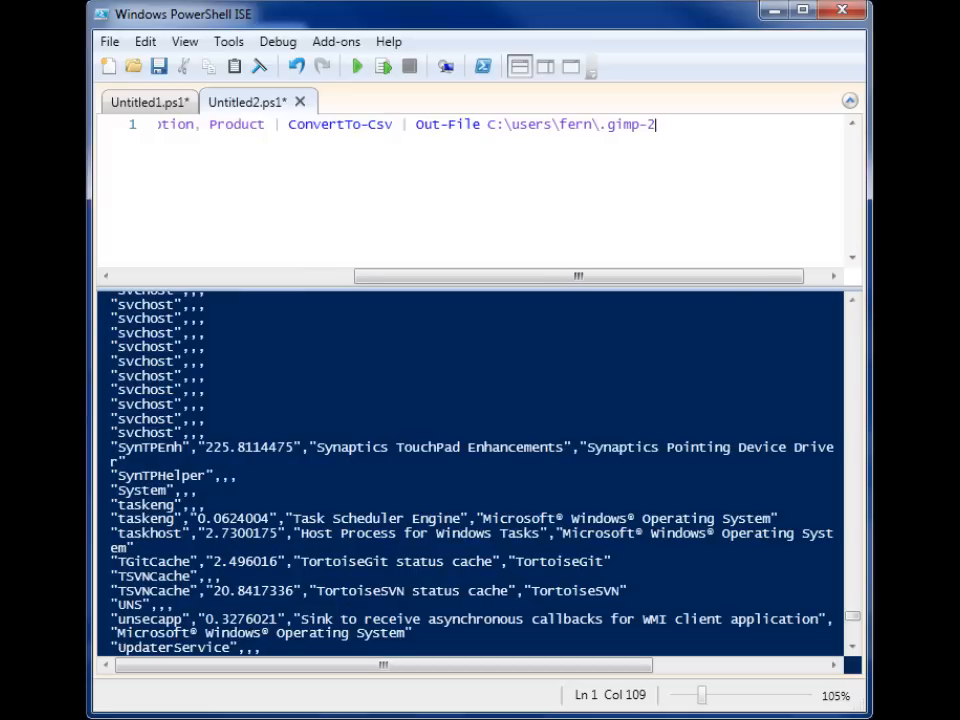
text(de)
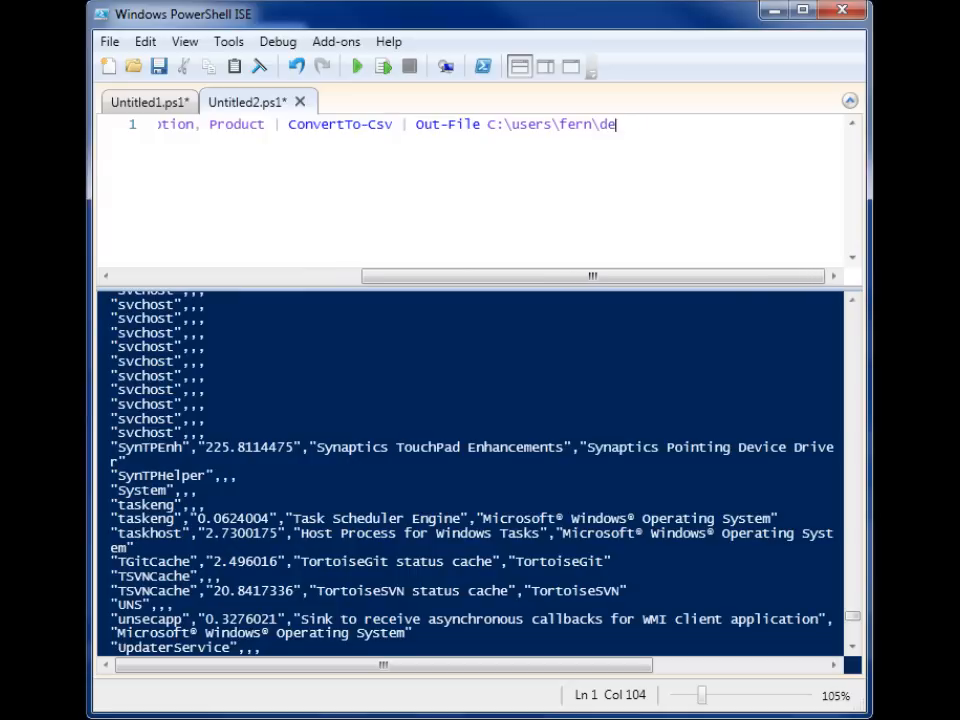
text(sktop\)
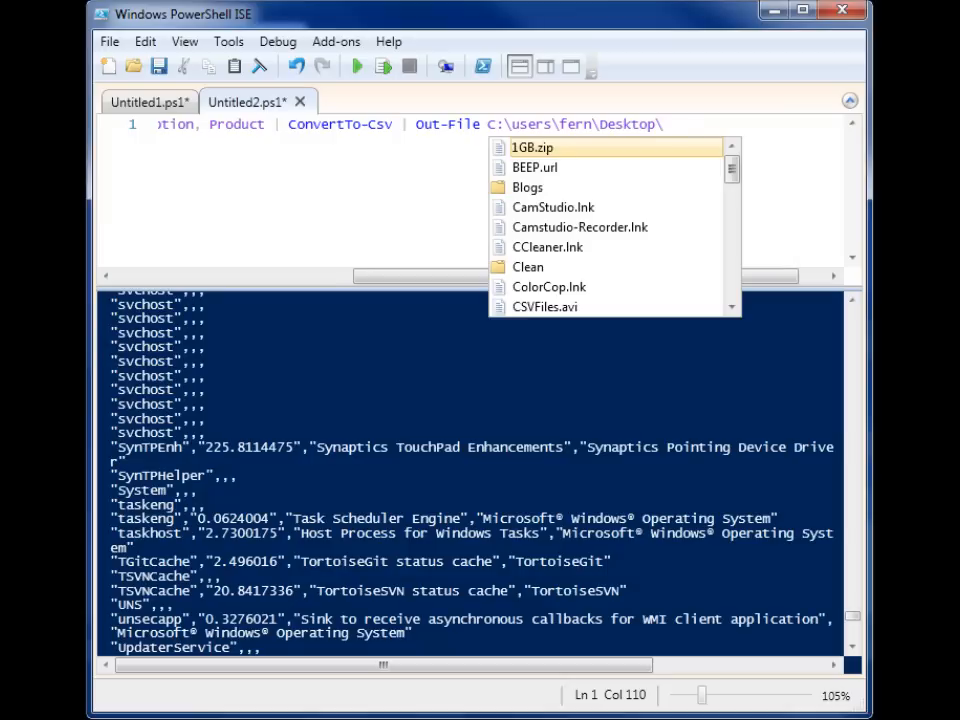
text(test.csv)
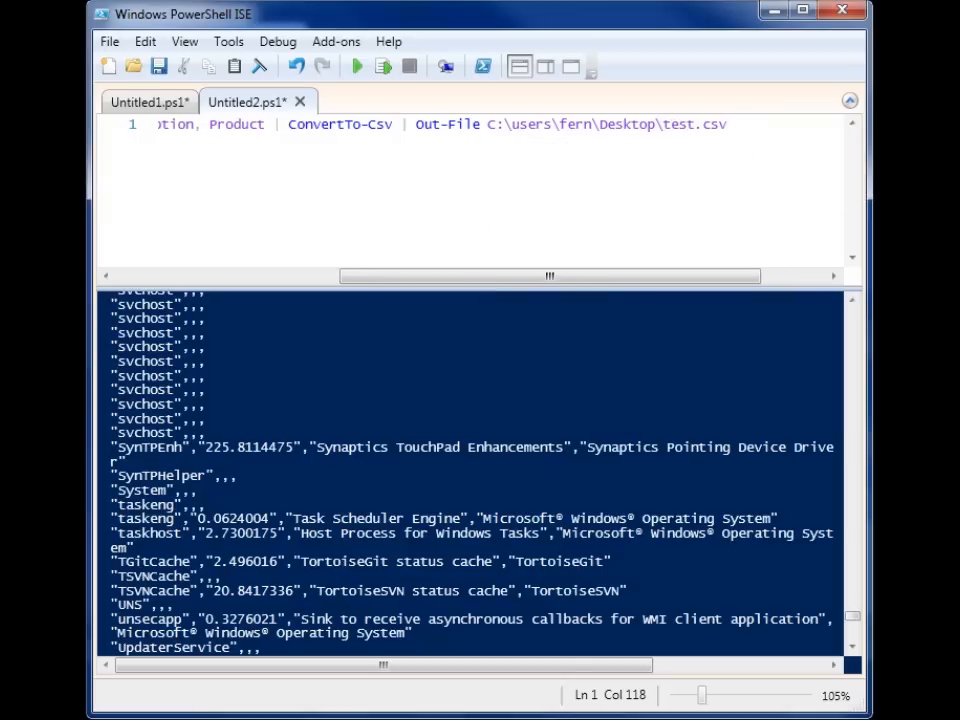
click(356, 66)
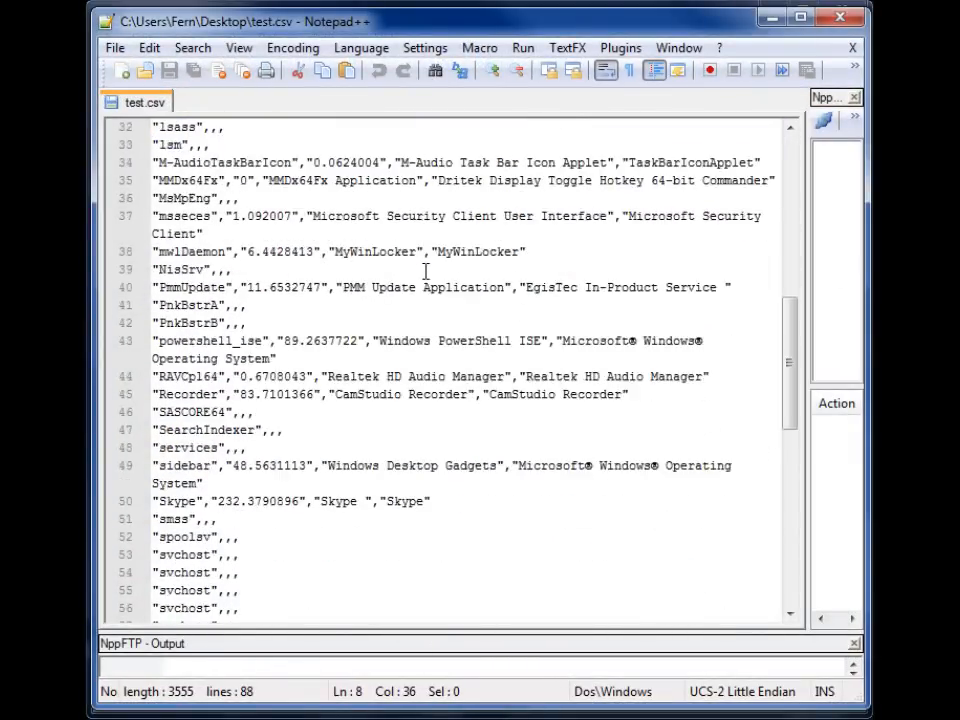
- Scroll through the exported process rows of test.csv in Notepad++
scroll(down, 3)
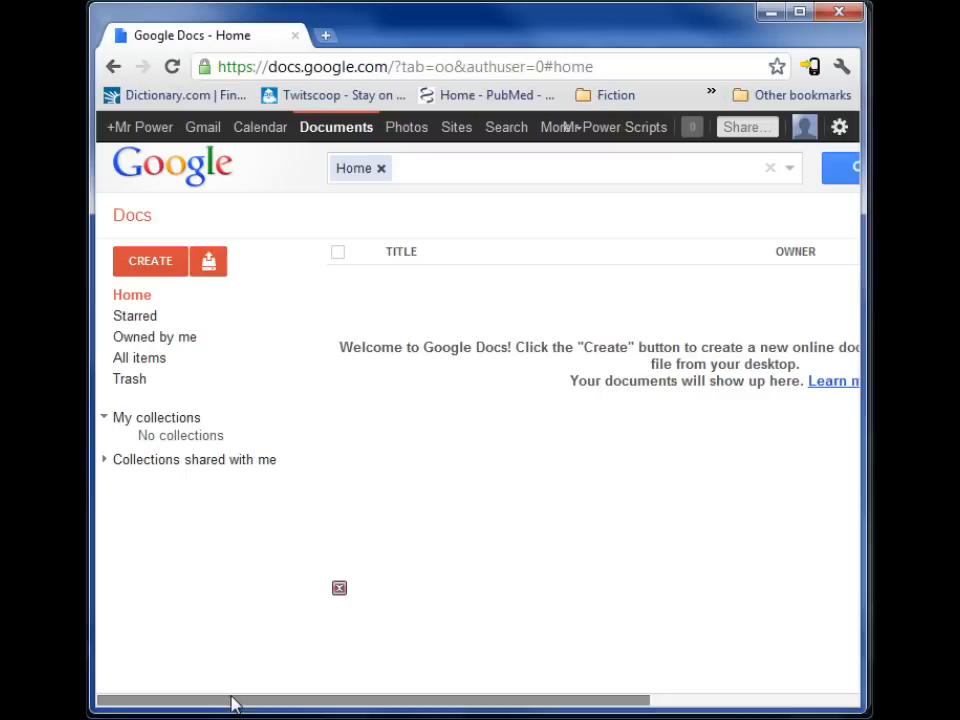
mouse_move(208, 261)
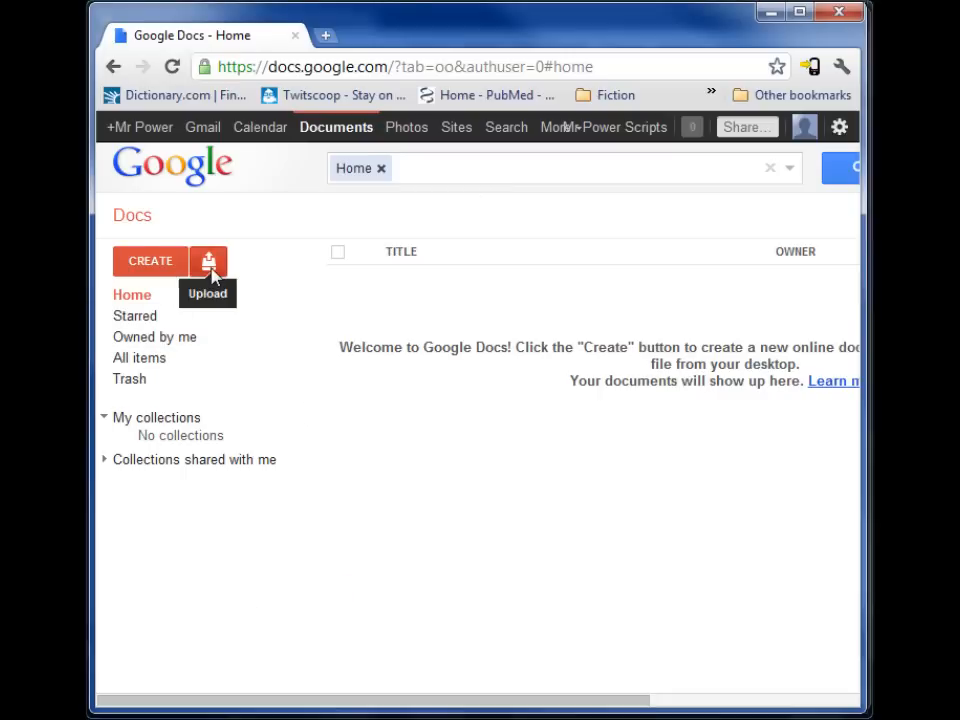
- Upload test.csv from the Desktop with conversion enabled and open the new test spreadsheet
click(209, 261)
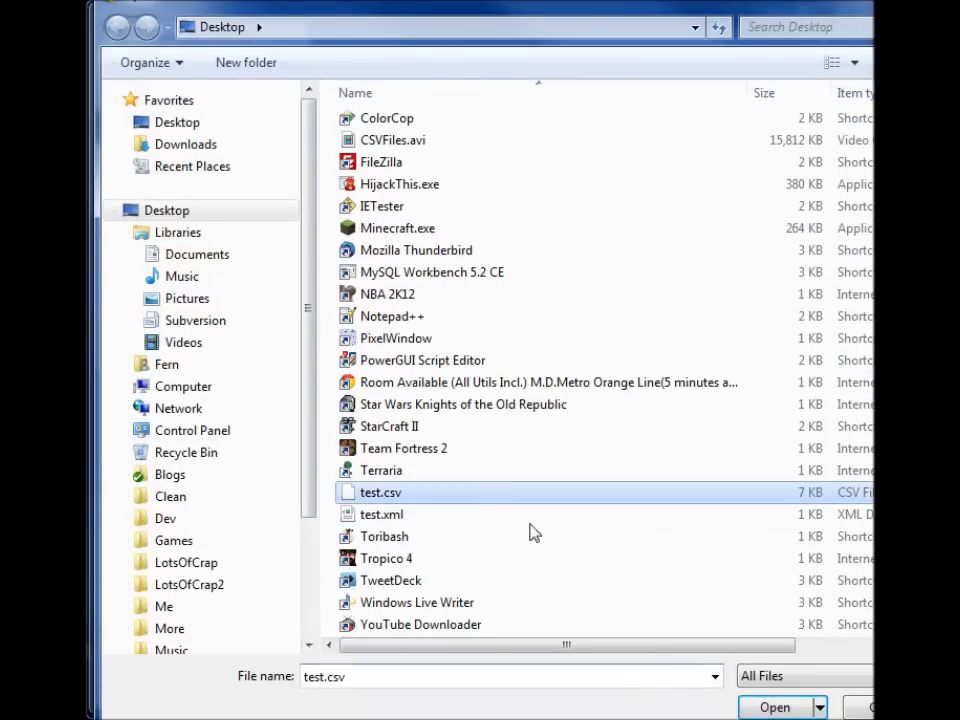
click(774, 707)
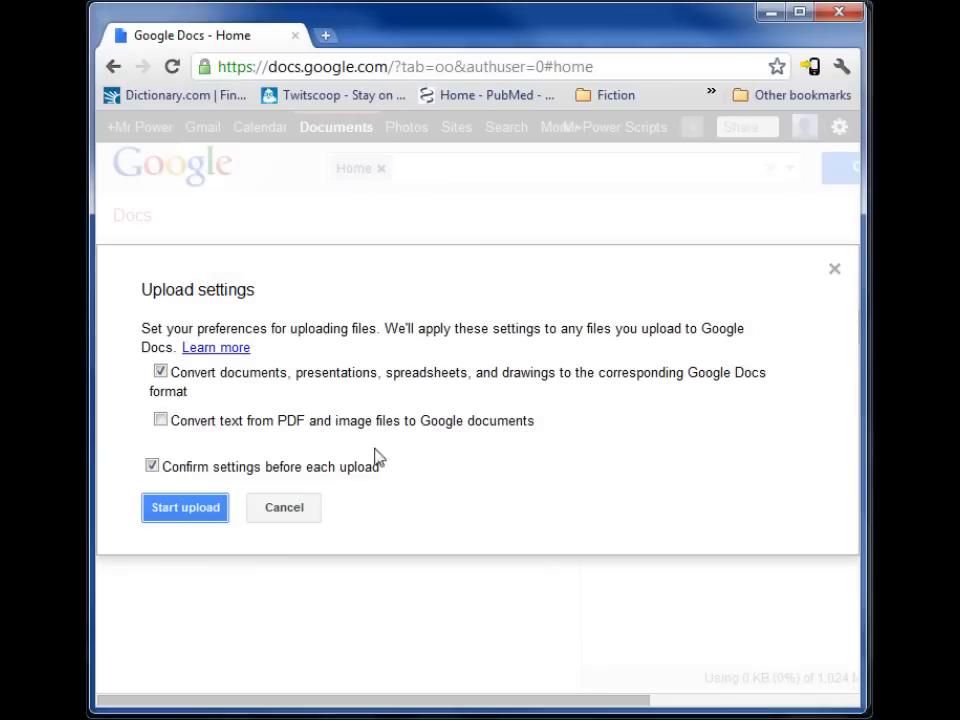
click(185, 507)
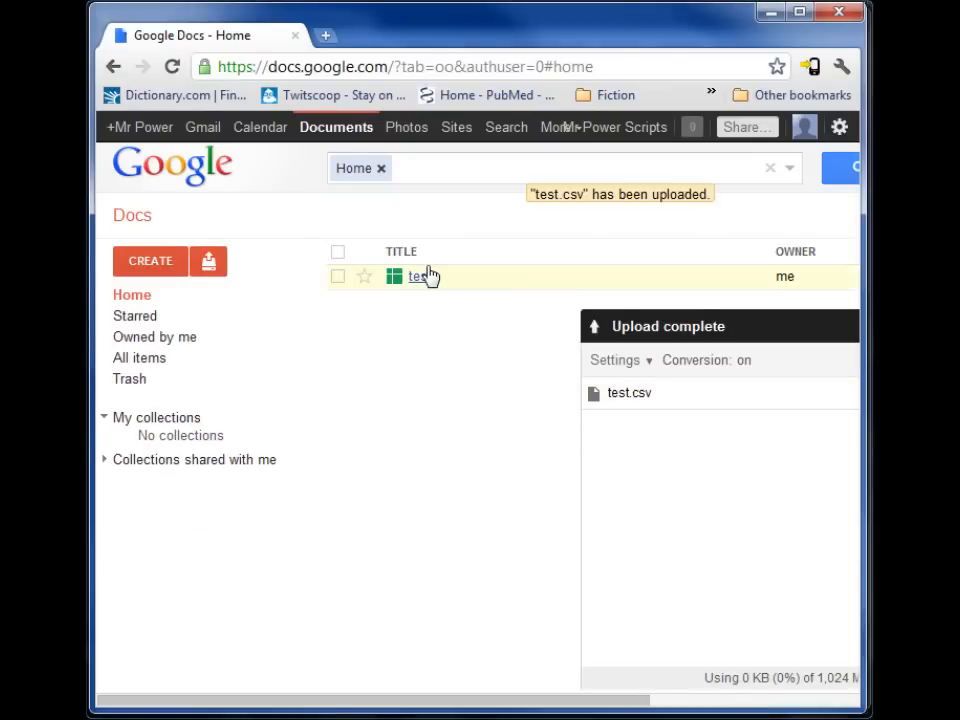
click(418, 276)
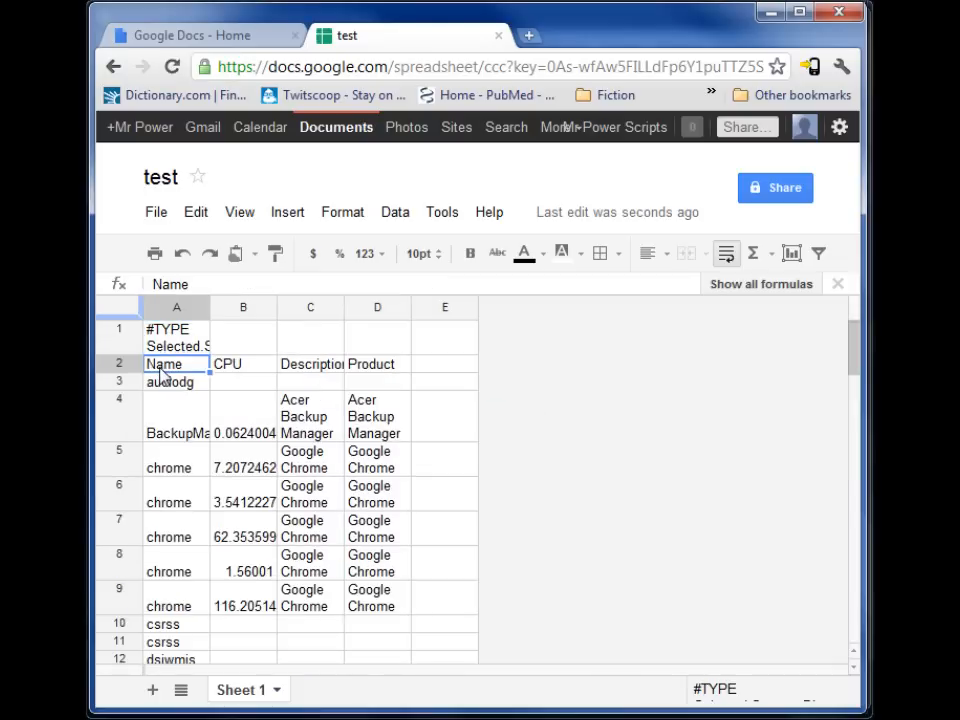
- Select the CPU header cell and scroll down through the process rows to row 84
click(242, 364)
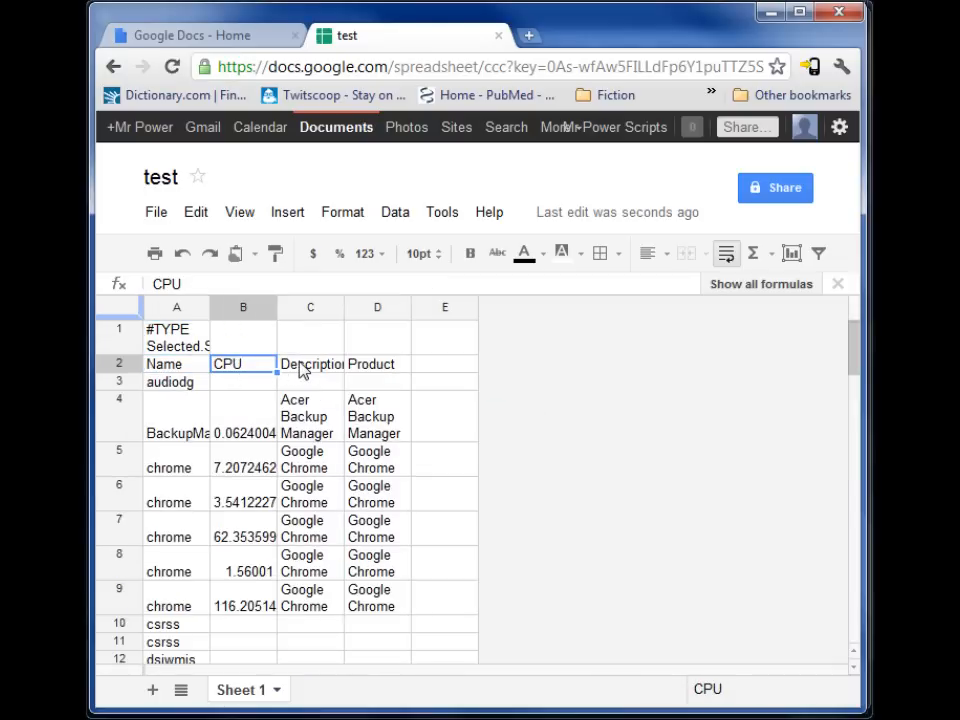
scroll(down, 3)
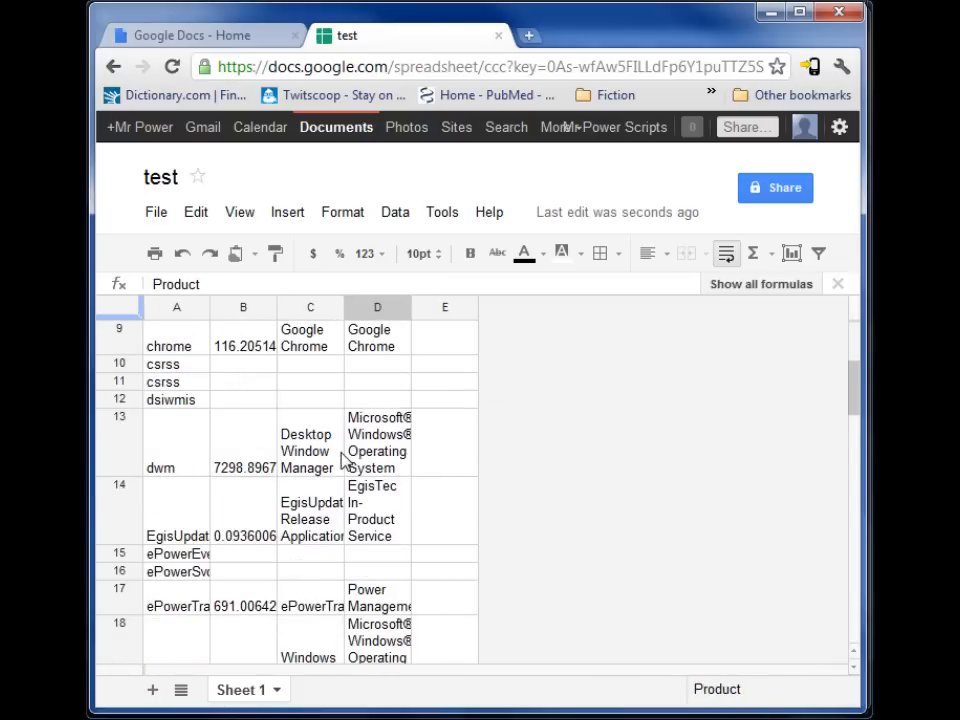
scroll(down, 3)
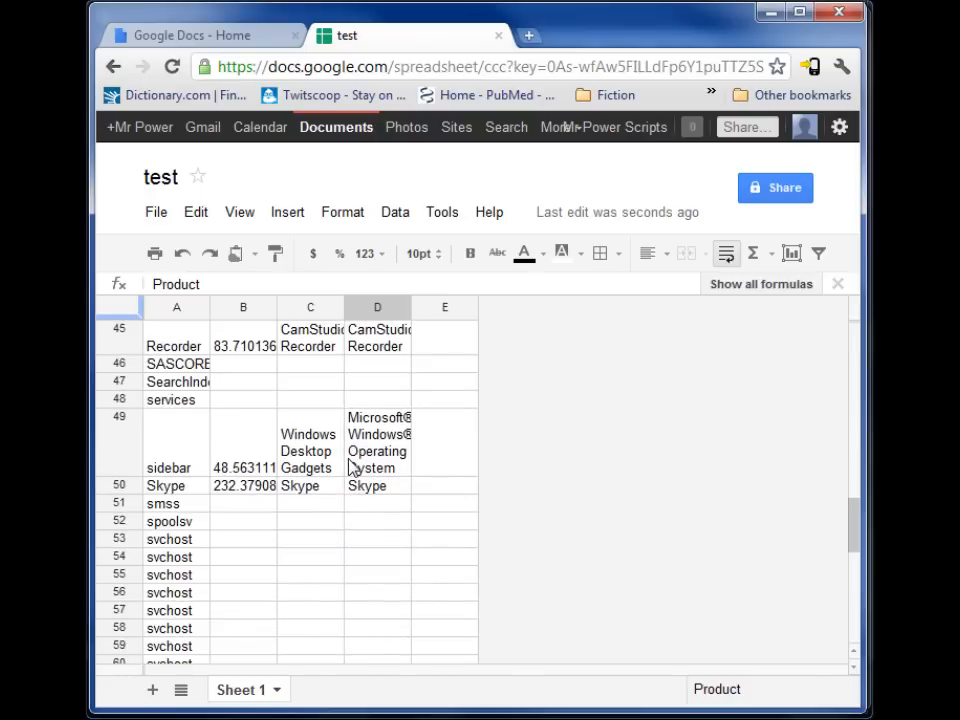
scroll(down, 3)
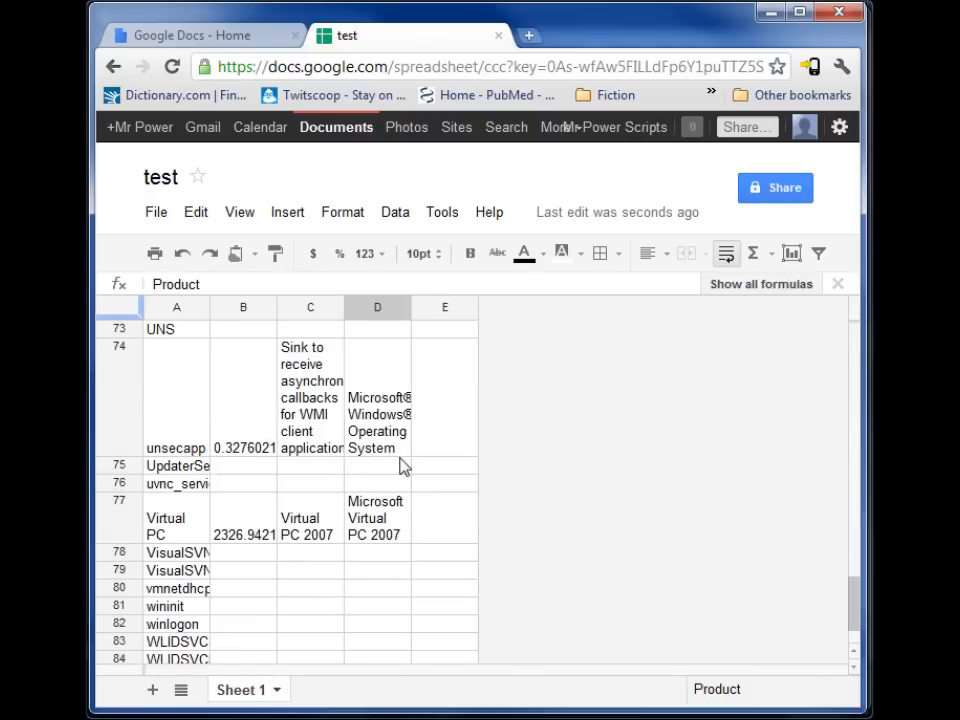
mouse_move(398, 505)
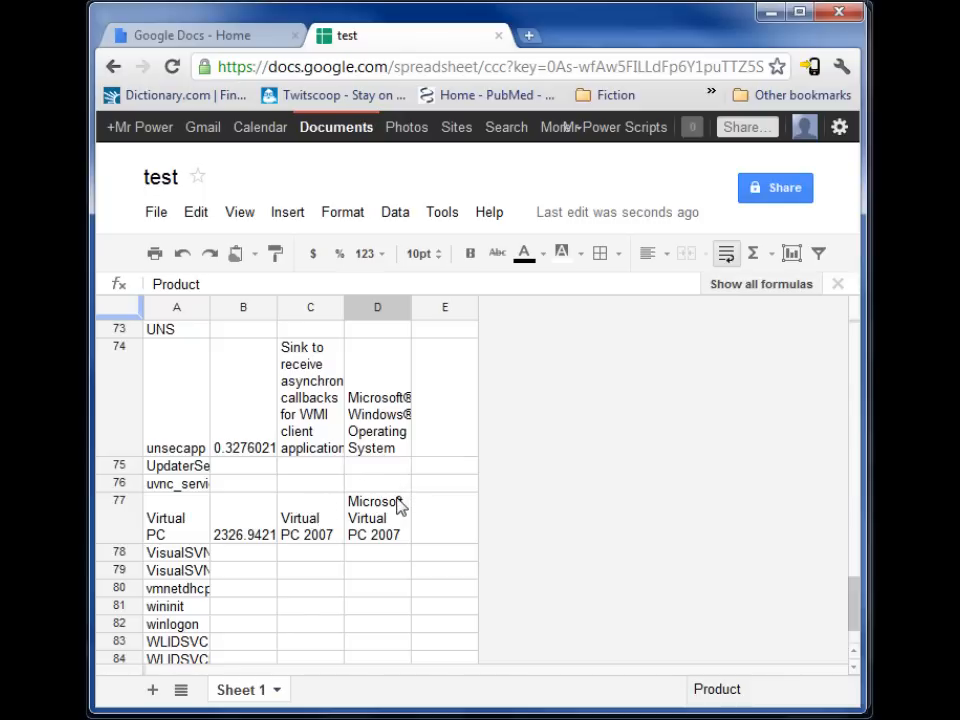
mouse_move(370, 340)
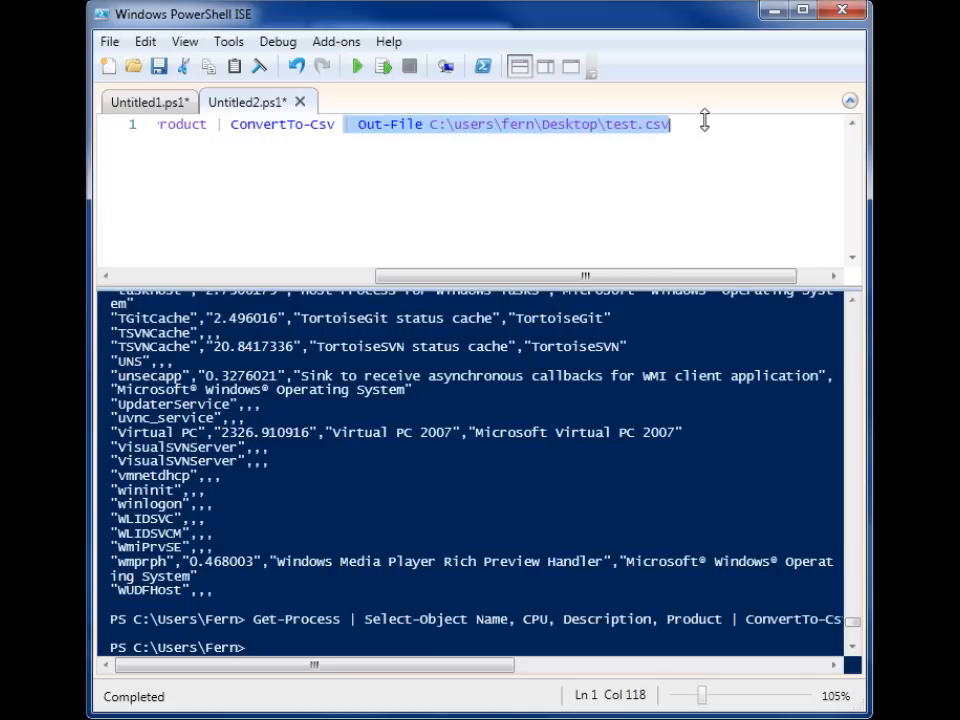
- Scroll the script pane left to show the start of the export one-liner
drag(580, 276, 275, 276)
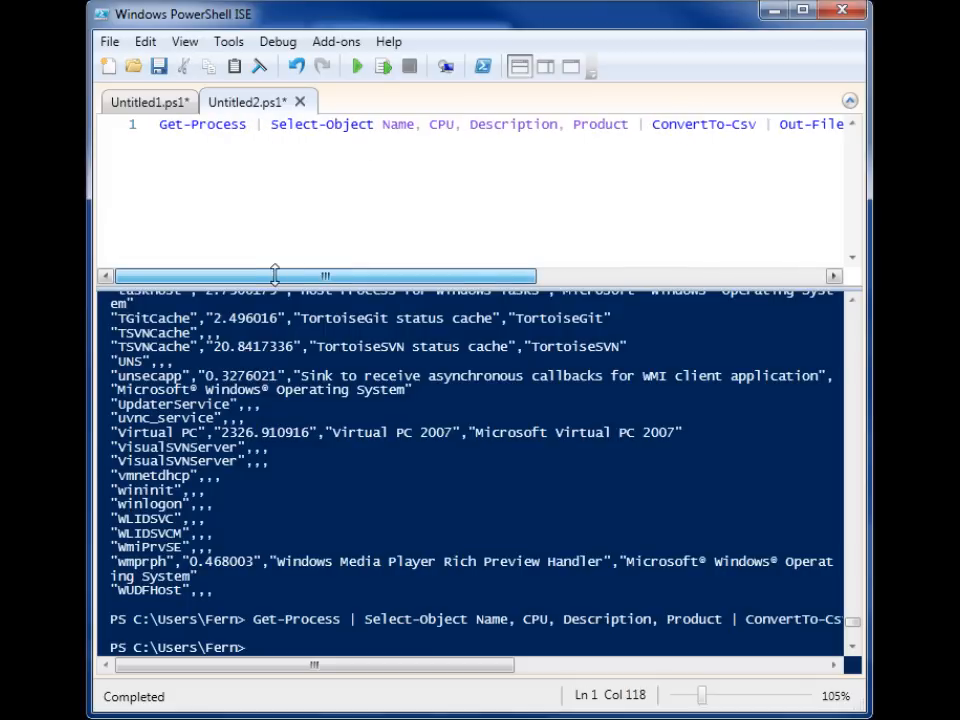